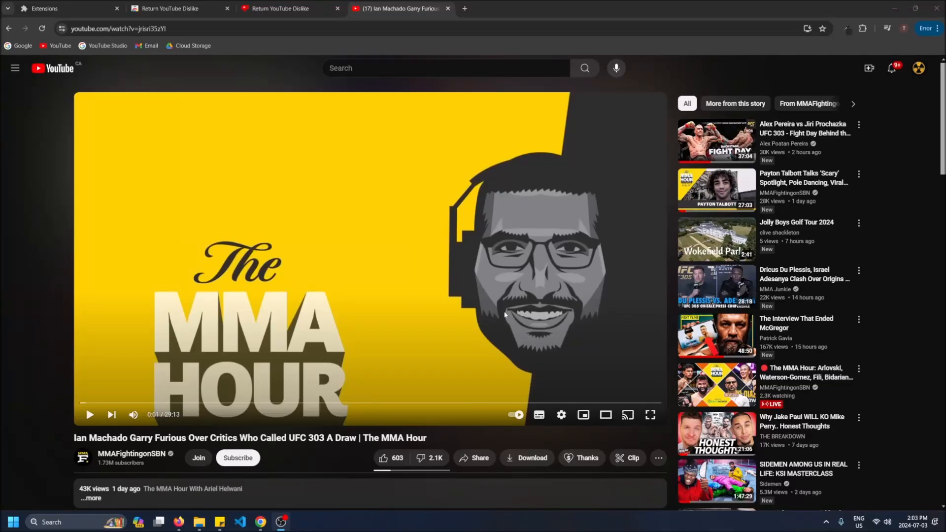
- Open the suggested Payton Talbott MMA Hour video, showing 1,059 likes to 26 dislikes
scroll(down, 3)
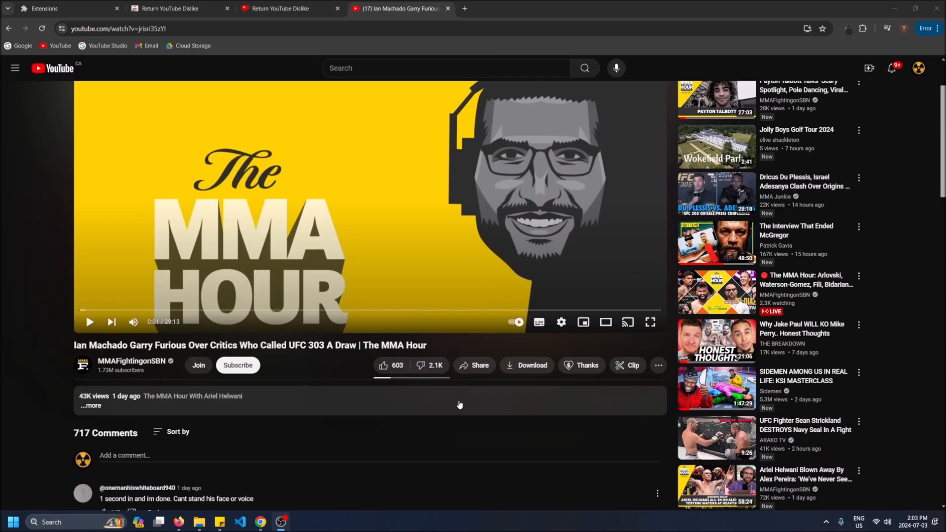
scroll(down, 3)
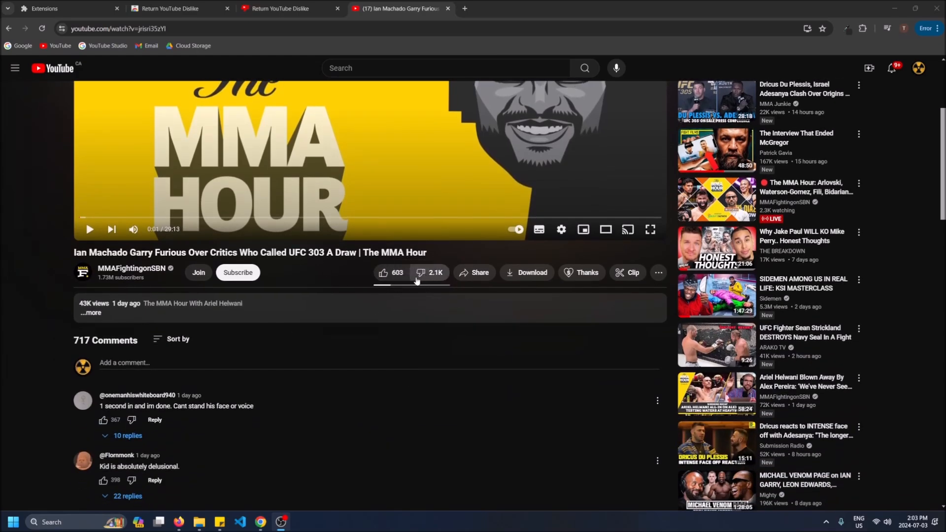
mouse_move(390, 294)
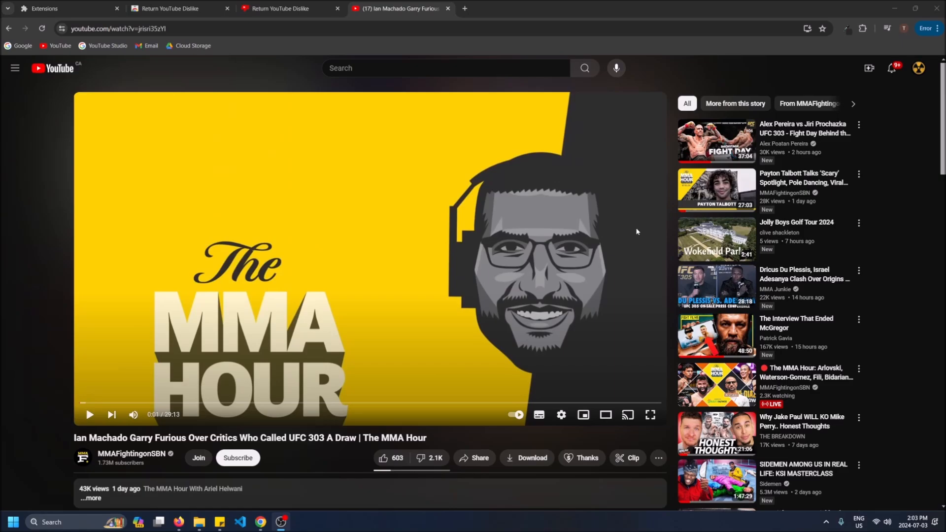
mouse_move(715, 191)
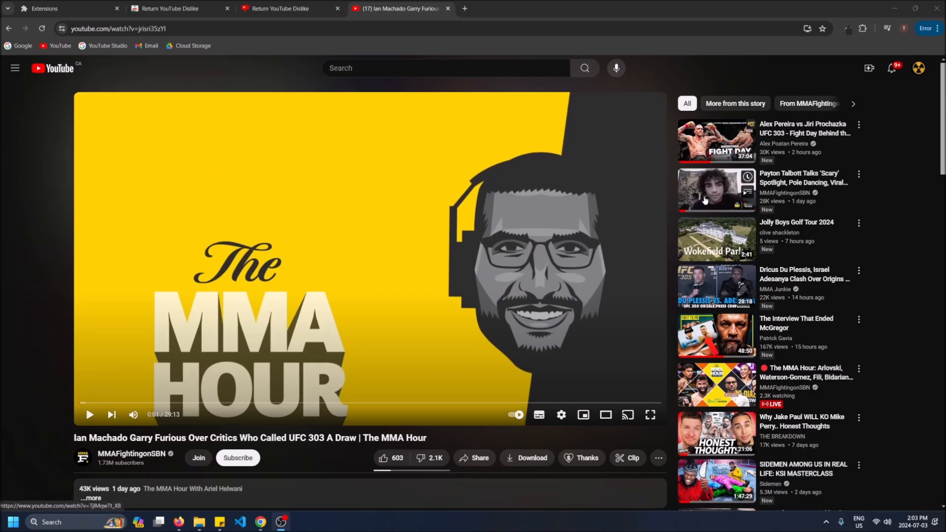
click(716, 189)
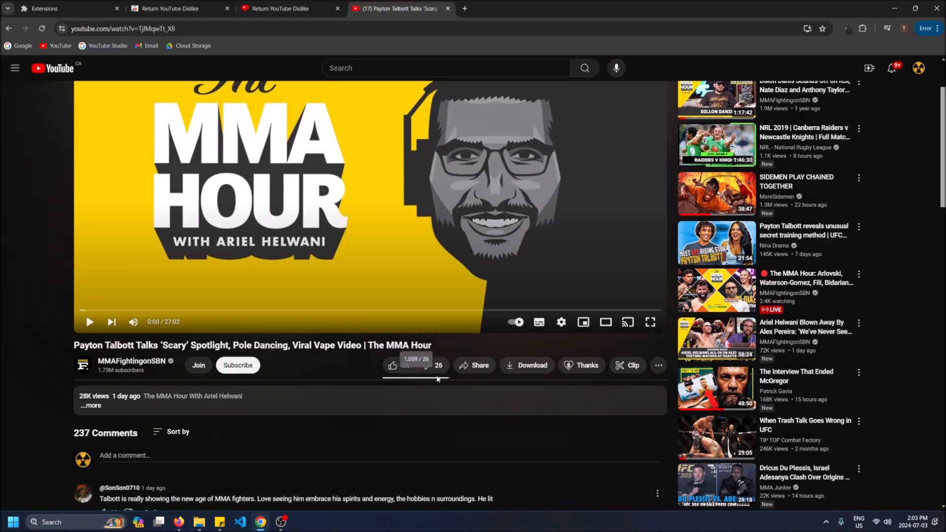
- Remove Return YouTube Dislike from the extensions menu and close its Web Store tab
click(175, 8)
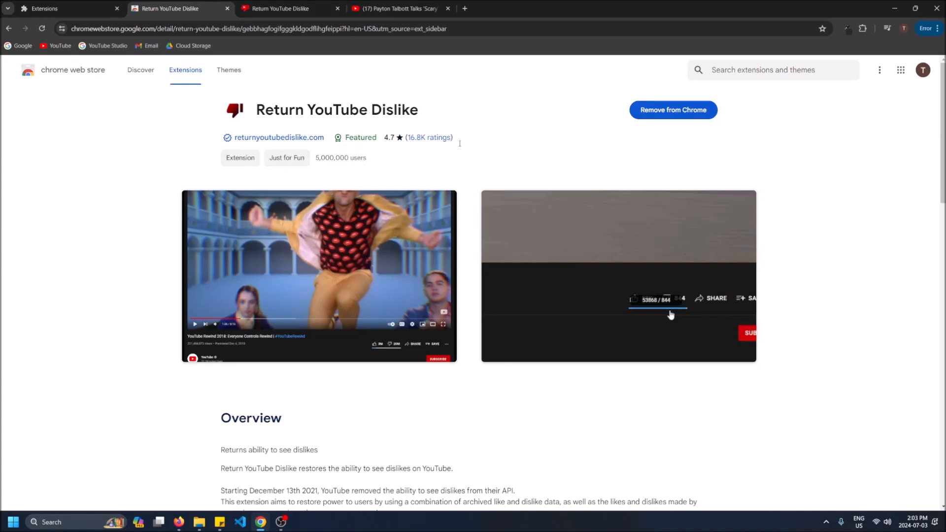
scroll(down, 3)
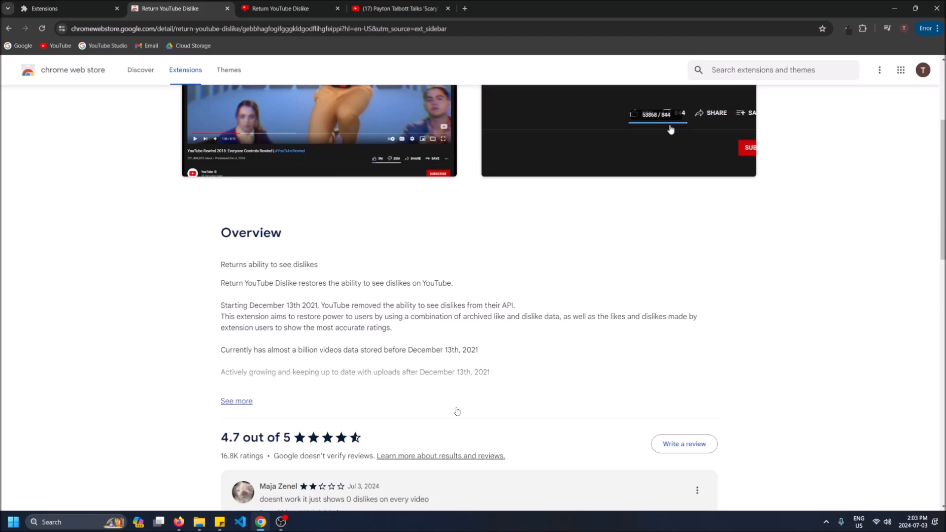
scroll(up, 3)
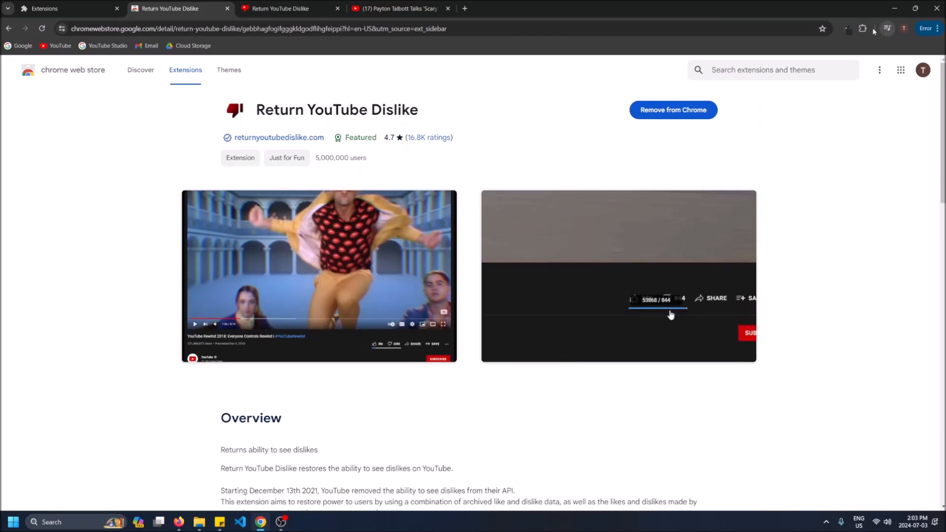
click(863, 29)
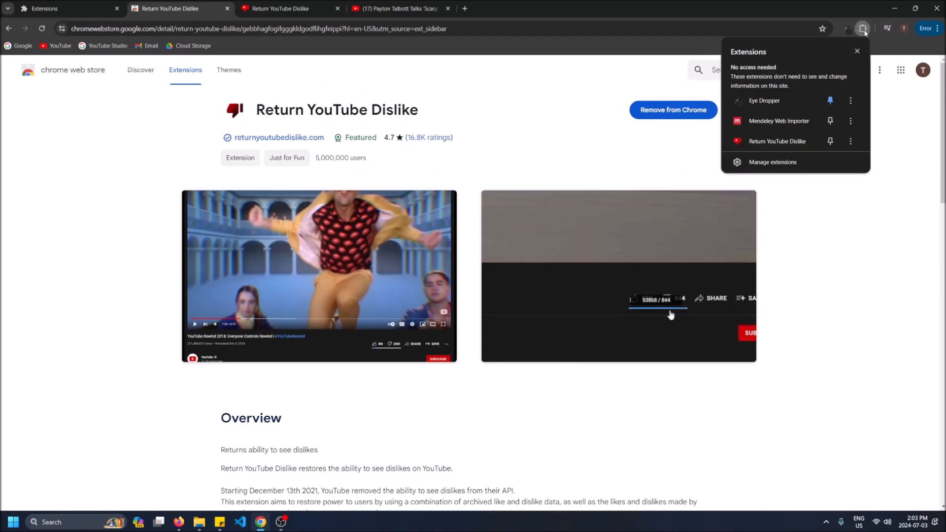
click(850, 142)
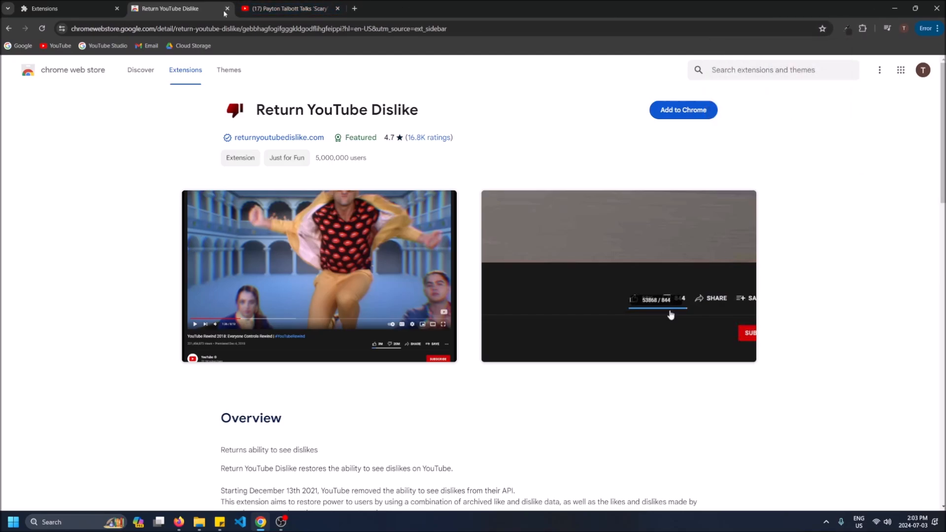
click(226, 8)
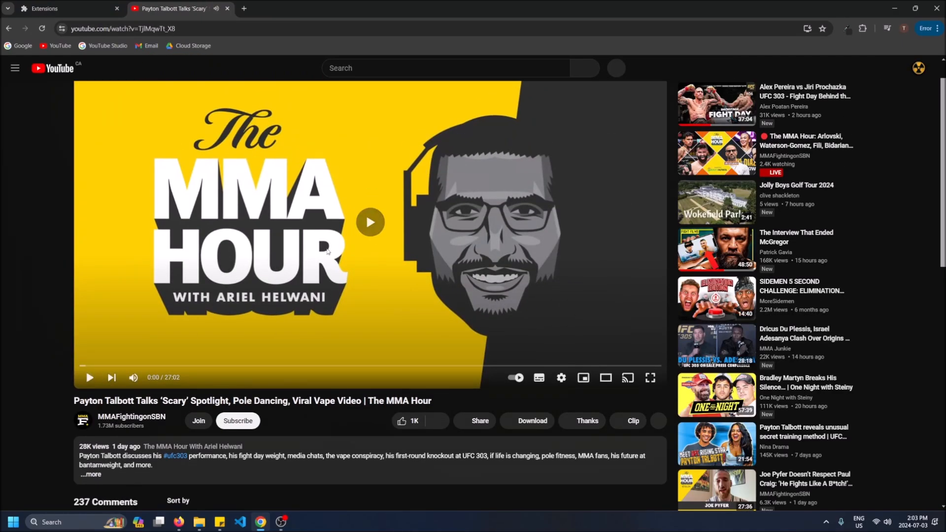
scroll(down, 3)
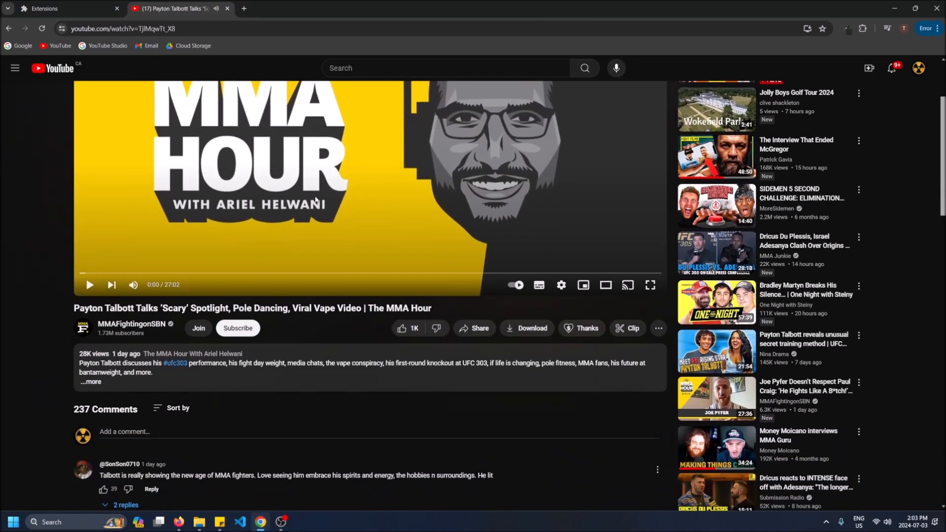
- Close the YouTube tab and go to the Chrome Web Store via the Extensions menu
click(67, 8)
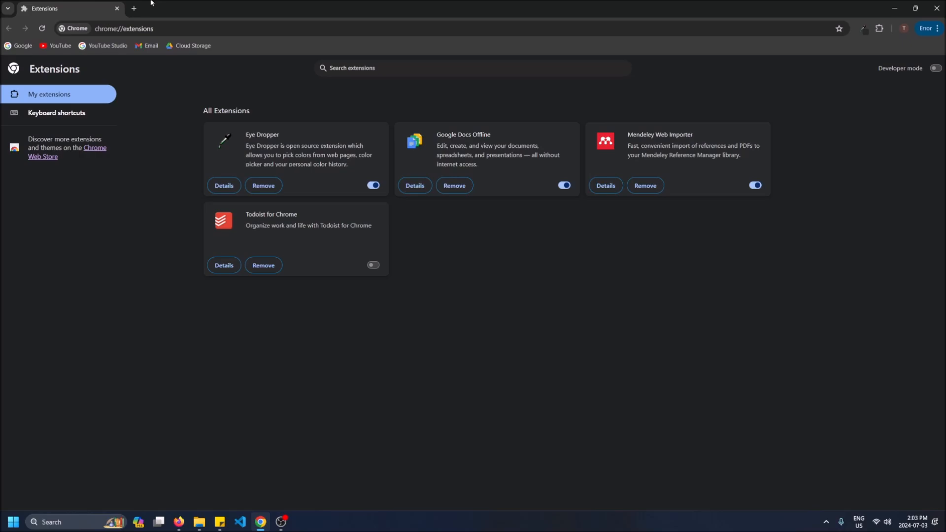
mouse_move(737, 19)
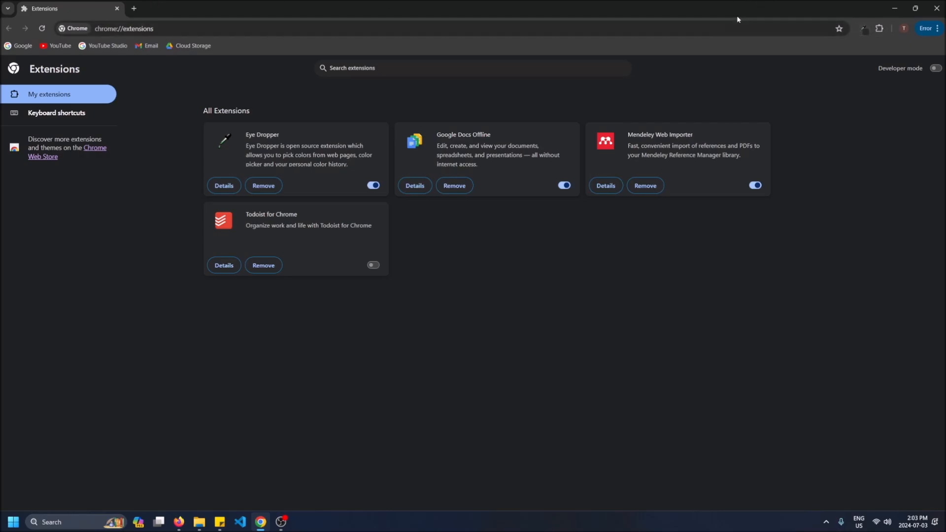
mouse_move(880, 29)
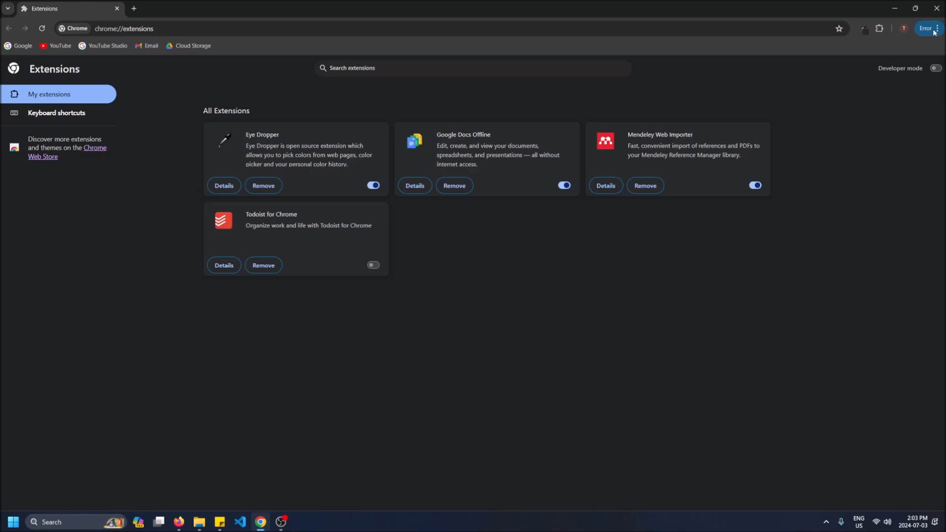
click(937, 29)
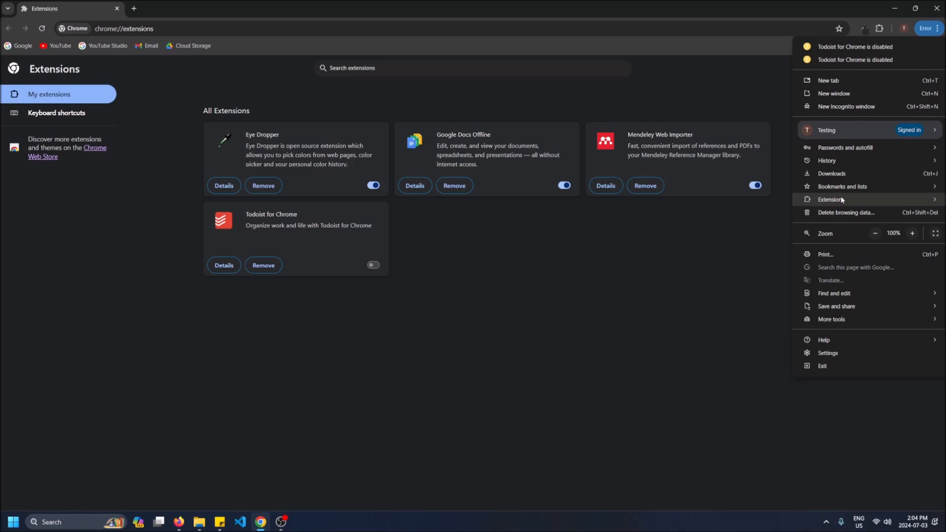
click(831, 199)
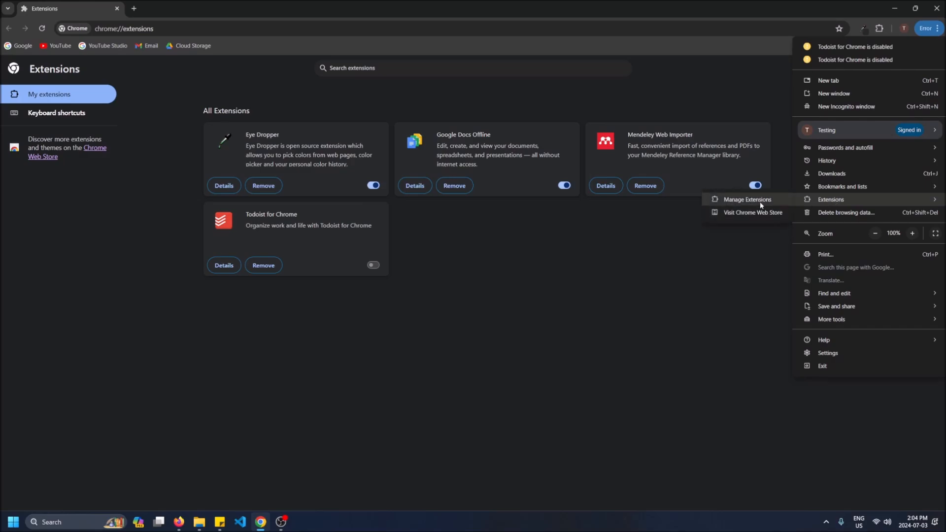
mouse_move(753, 212)
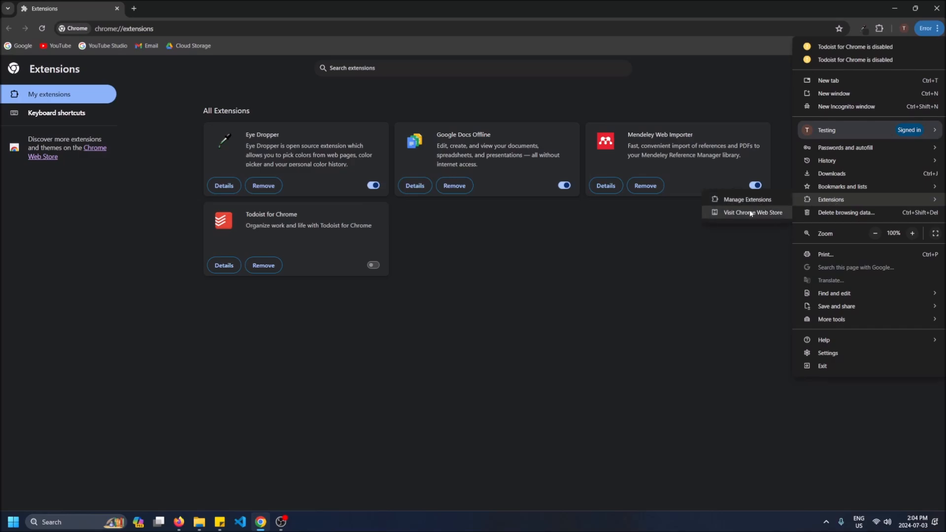
click(752, 212)
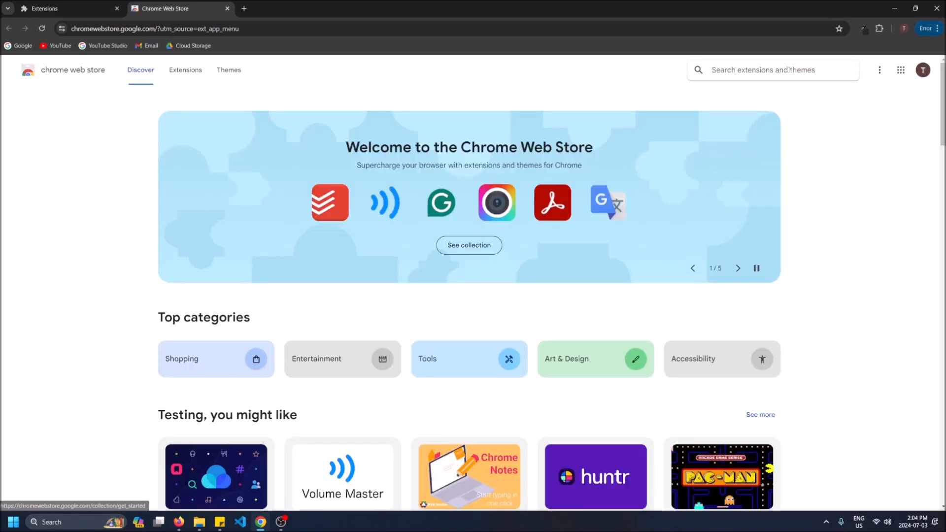
- Search the store for 'youtube dislike' and add Return YouTube Dislike to Chrome
scroll(down, 3)
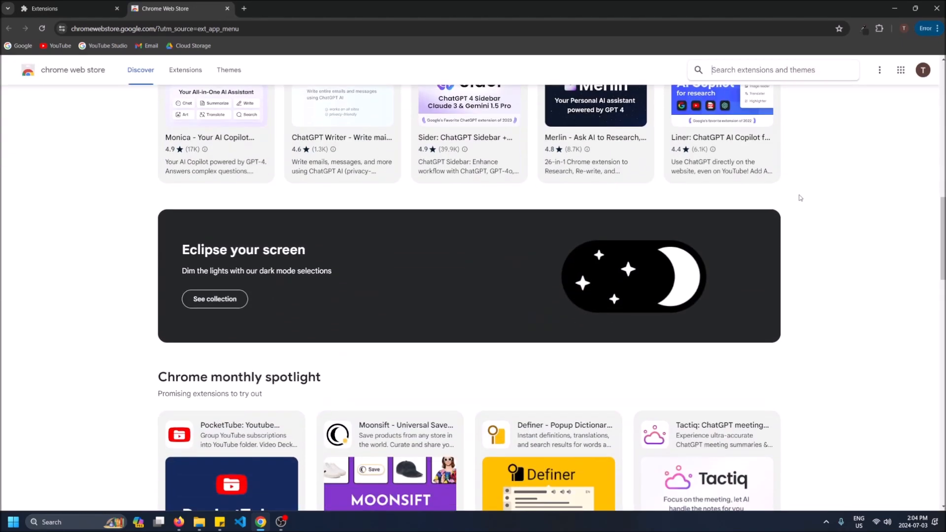
scroll(down, 3)
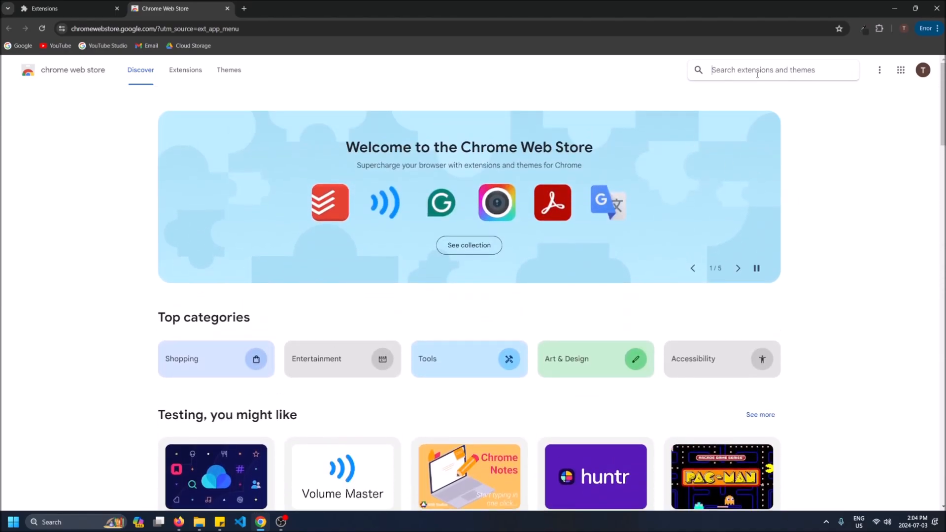
text(youtube dislike)
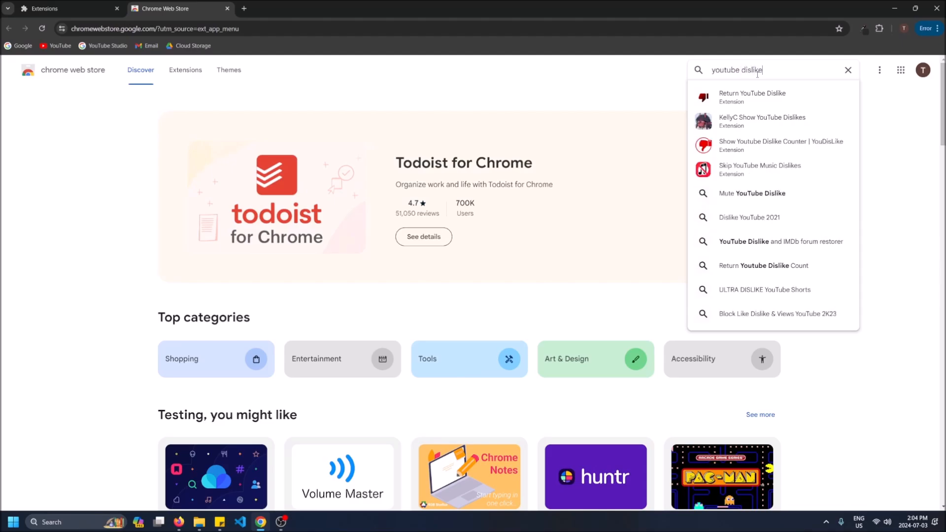
click(752, 96)
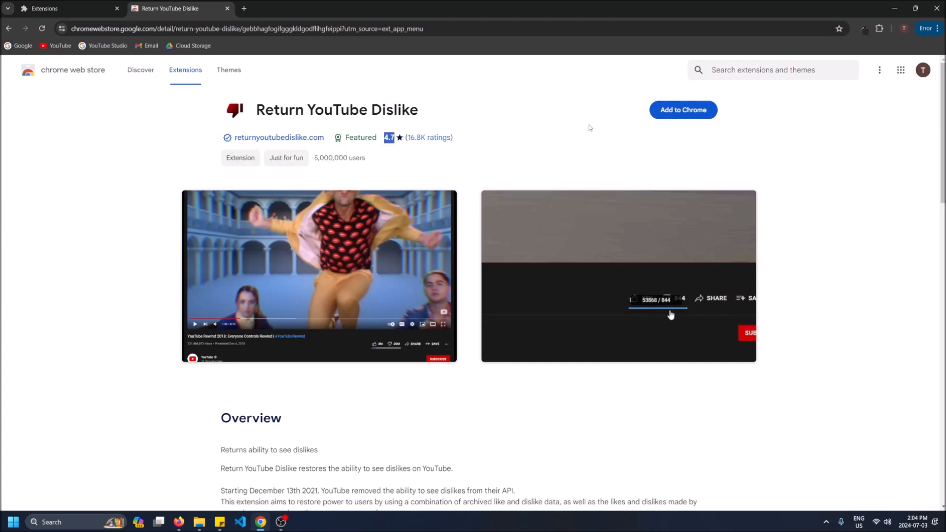
click(682, 110)
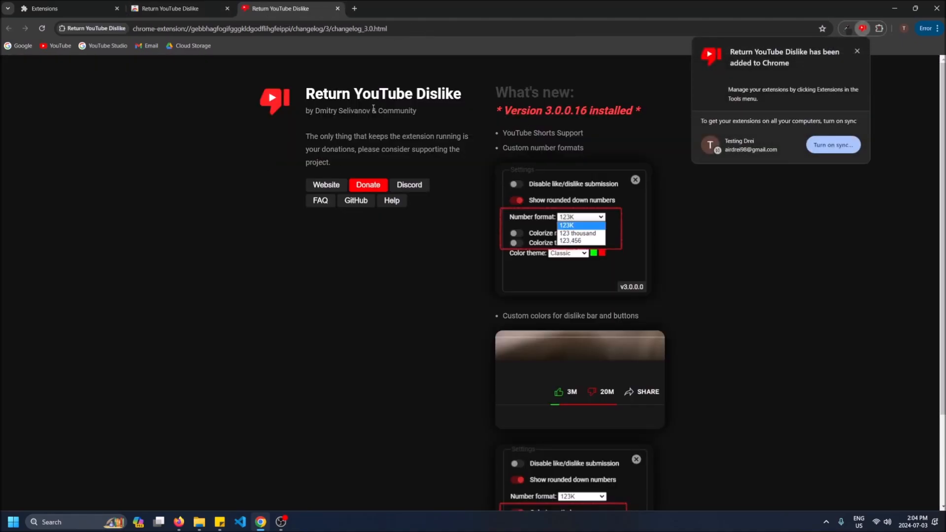
mouse_move(95, 114)
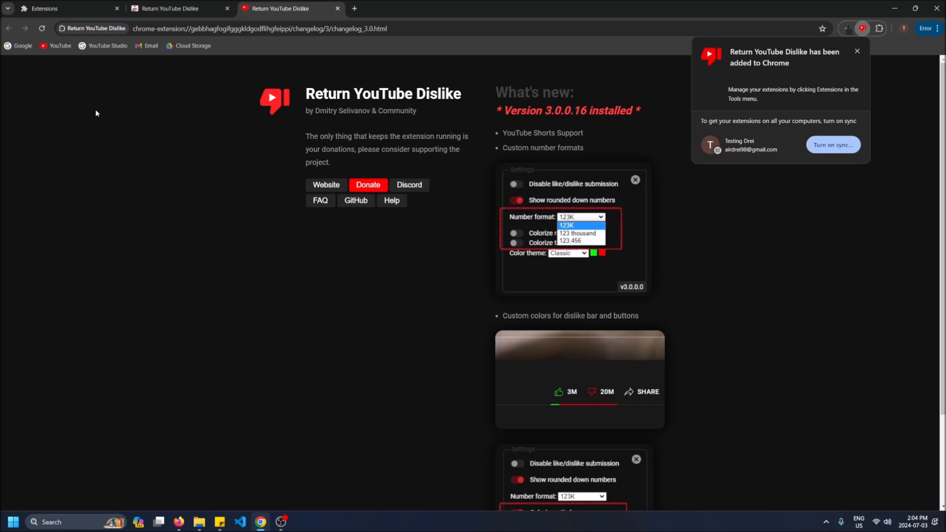
- Scroll the version 3.0.16 welcome page and show the installed extensions list
scroll(down, 3)
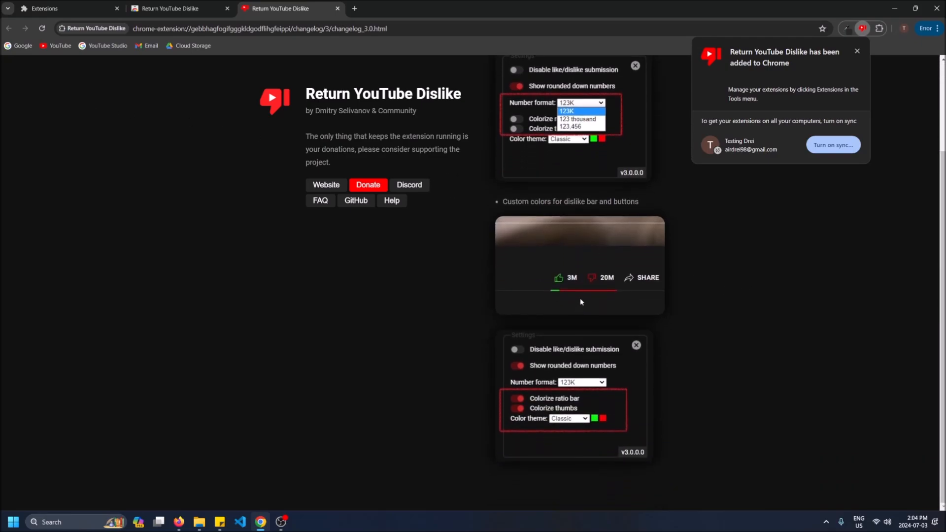
scroll(down, 3)
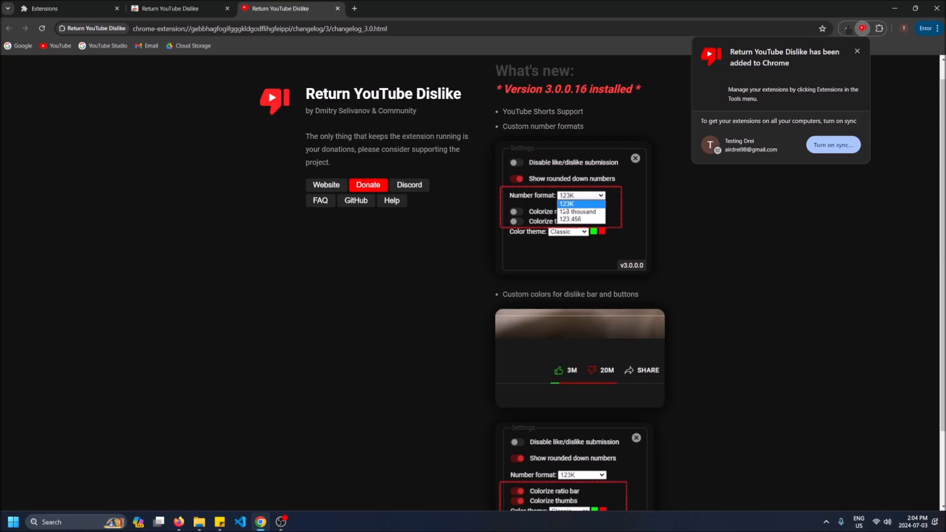
mouse_move(836, 134)
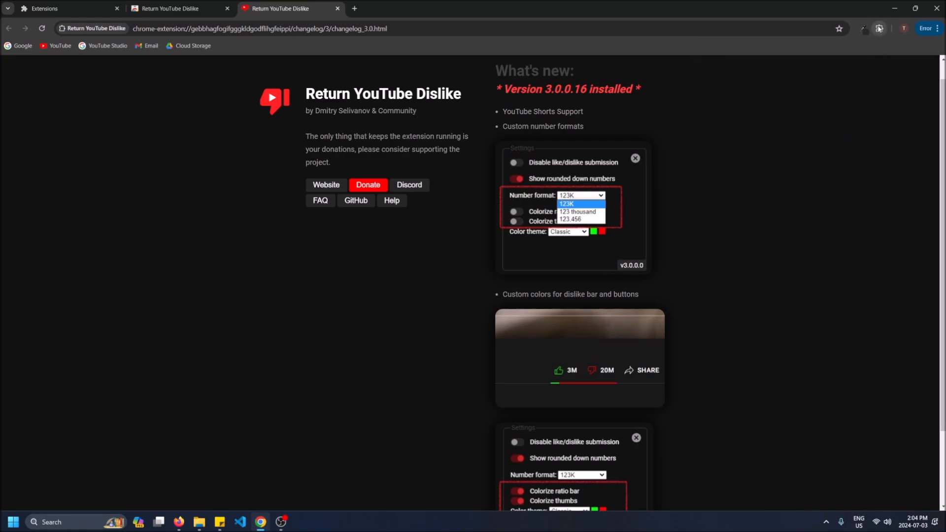
click(879, 29)
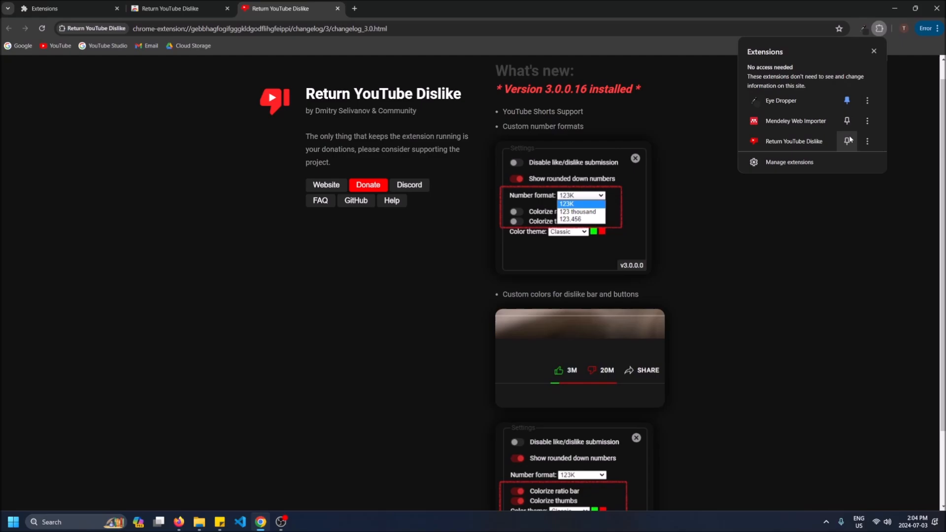
- Pin Return YouTube Dislike and choose the 123,456 full-number format in its settings
click(847, 142)
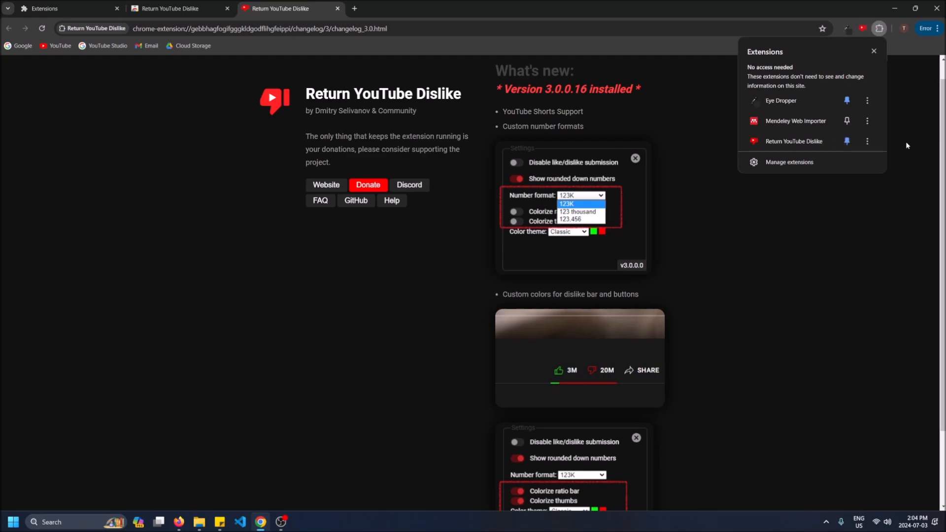
click(862, 29)
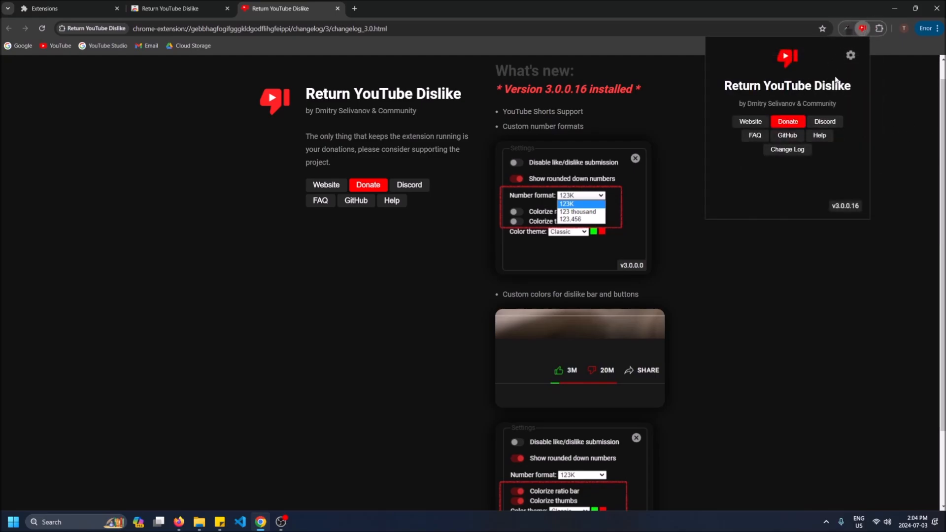
click(849, 55)
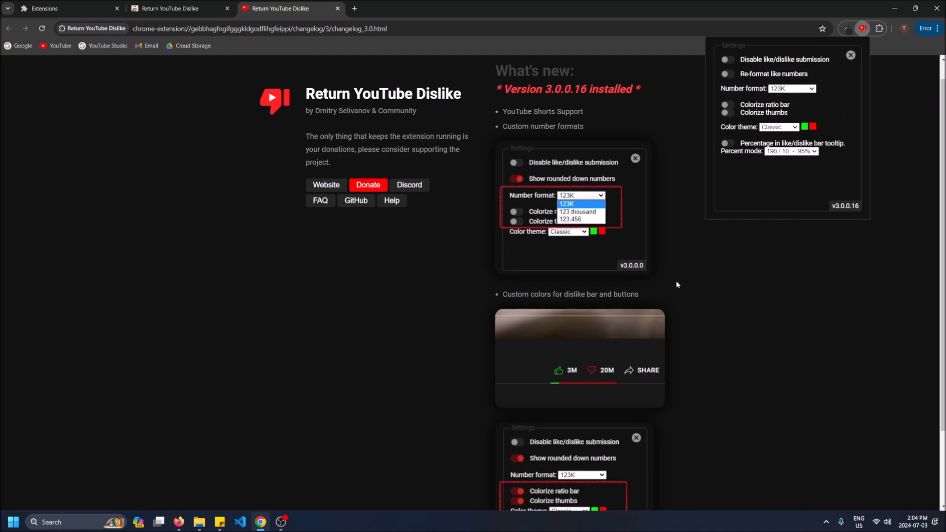
click(790, 88)
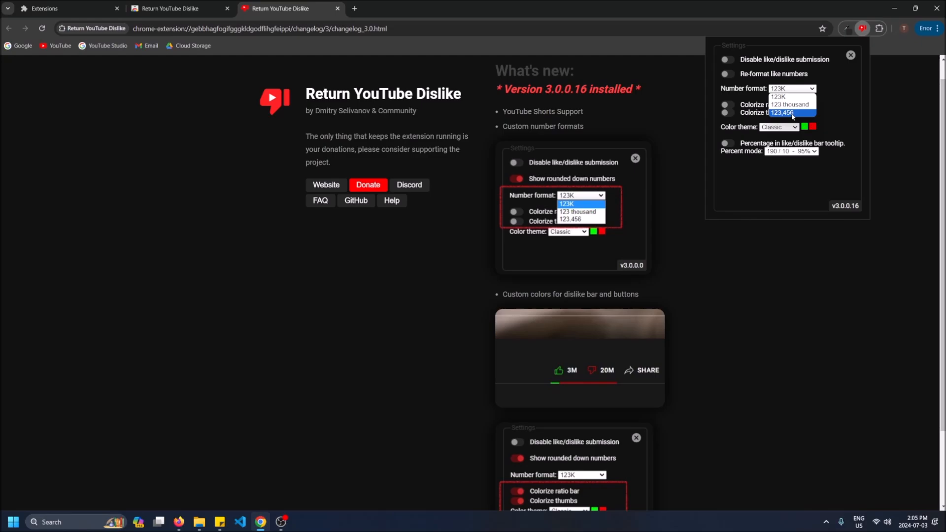
click(781, 112)
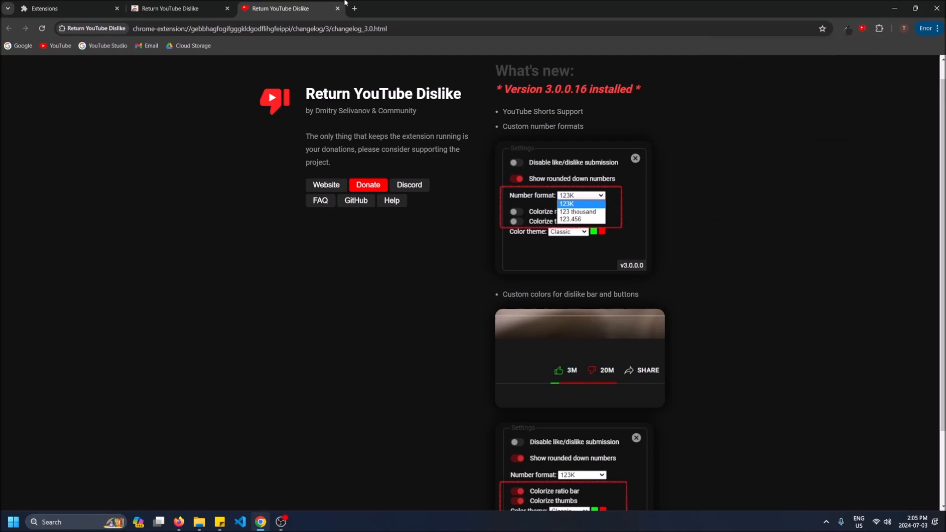
mouse_move(59, 48)
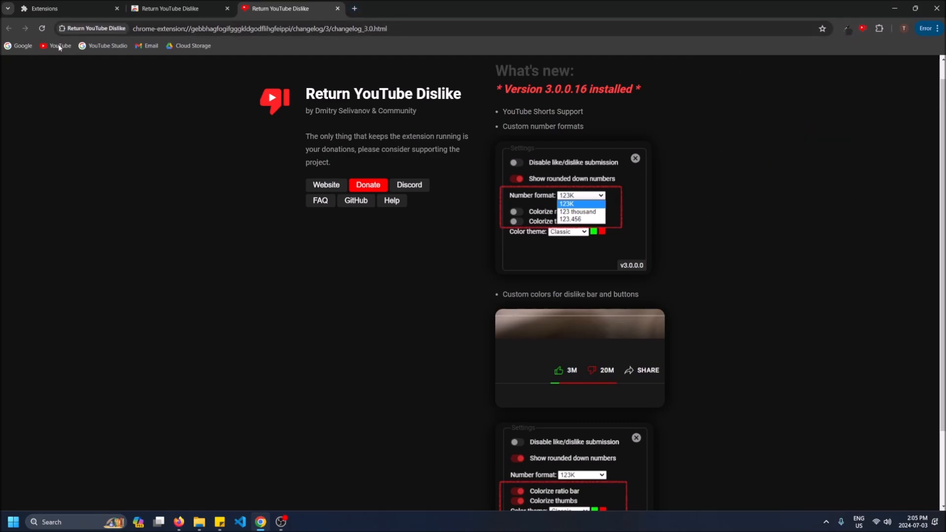
- Reach the Ian Machado Garry video via the MMAFightingonSBN channel, showing 2,091 dislikes
click(59, 46)
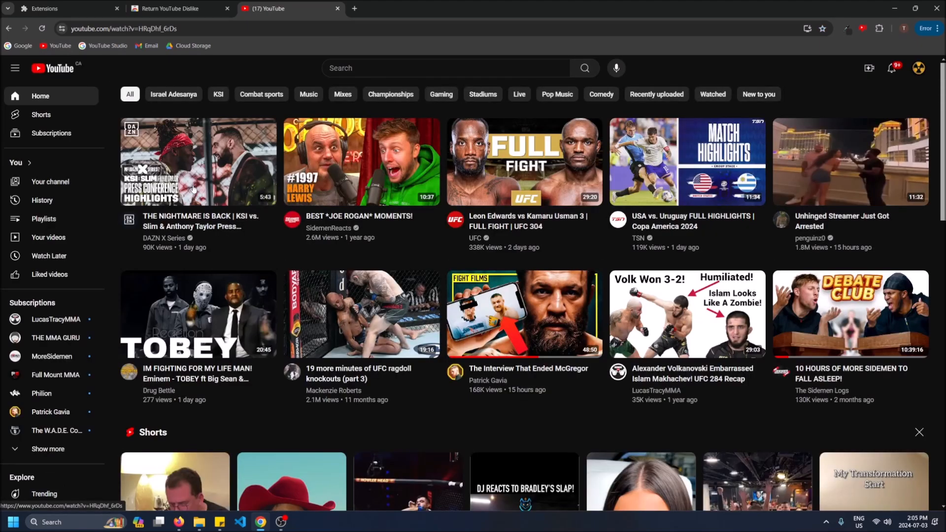
click(197, 162)
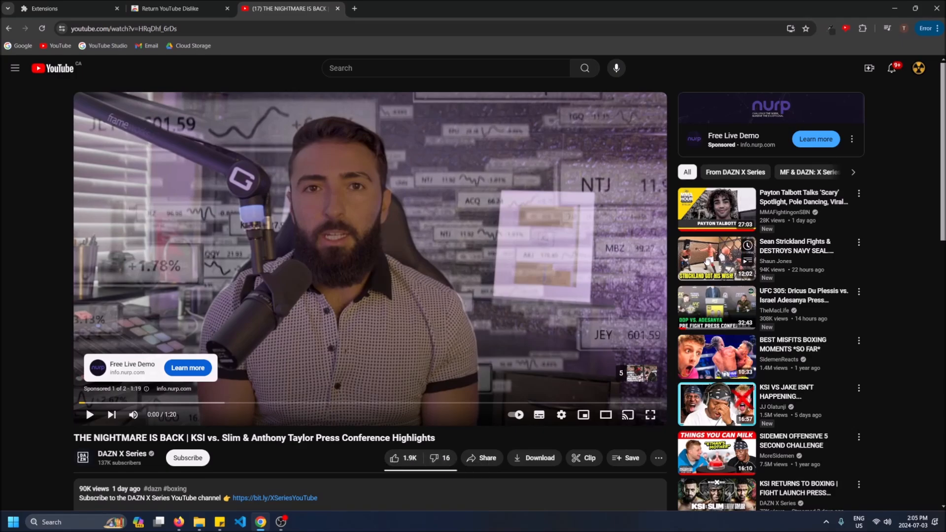
scroll(down, 3)
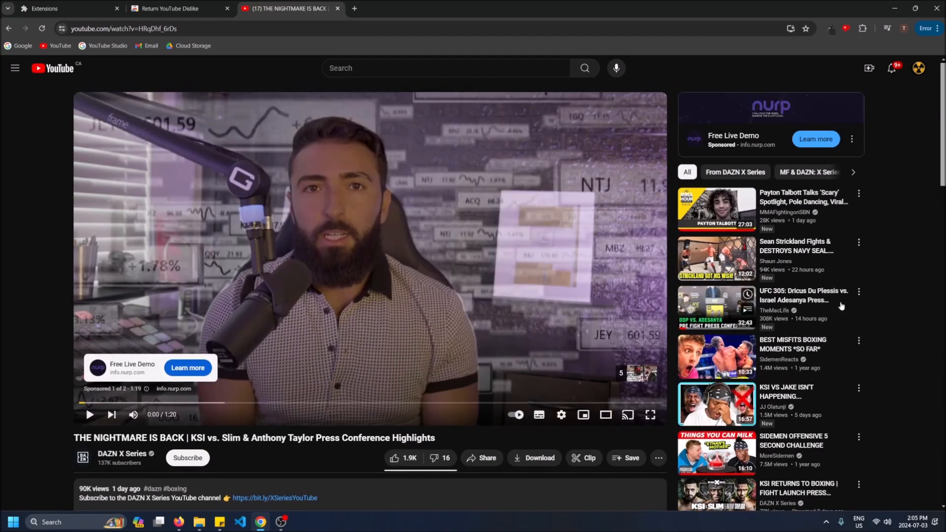
mouse_move(705, 220)
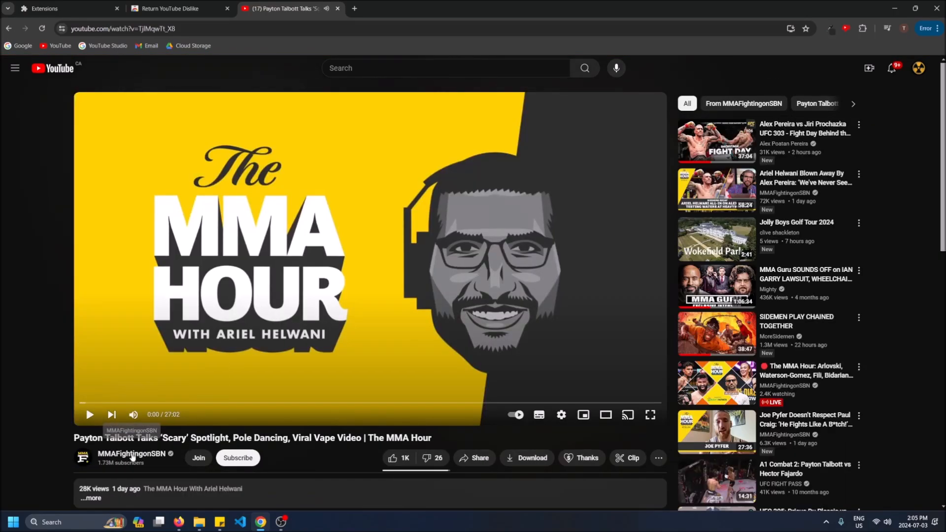
click(129, 454)
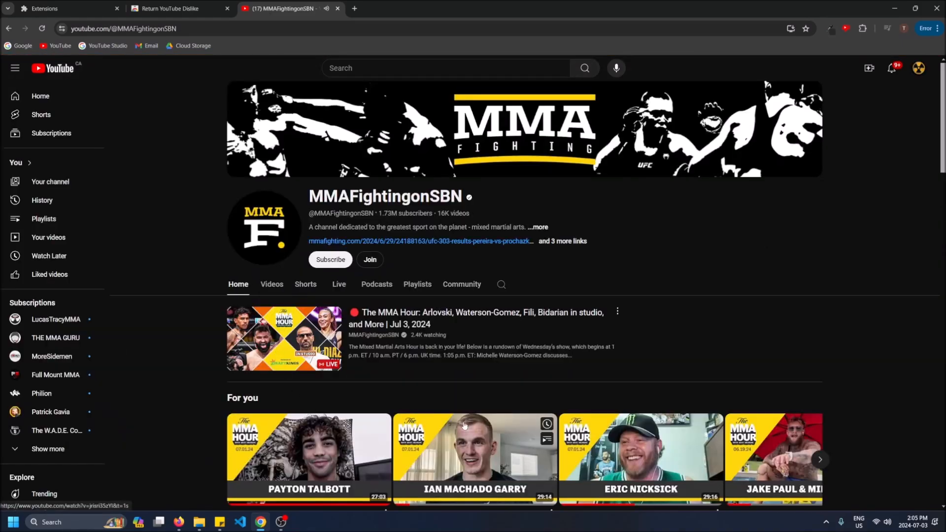
click(475, 450)
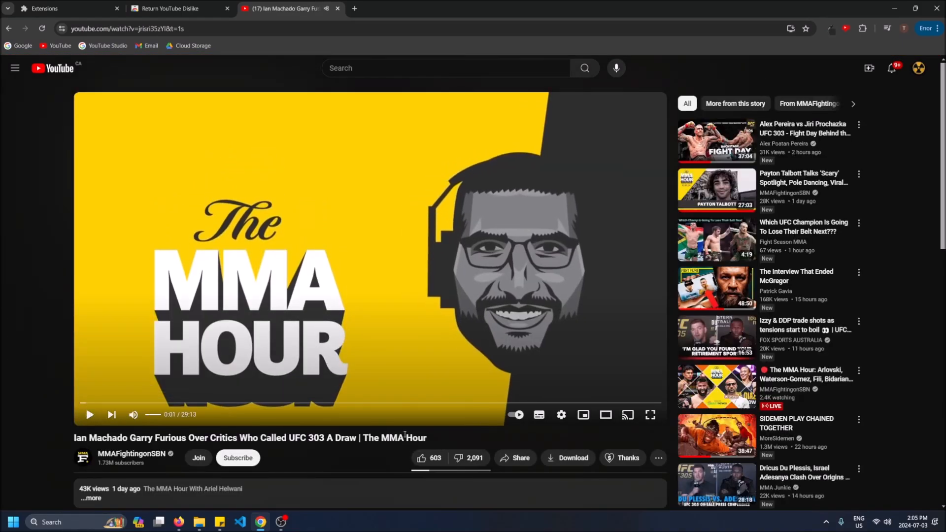
mouse_move(469, 461)
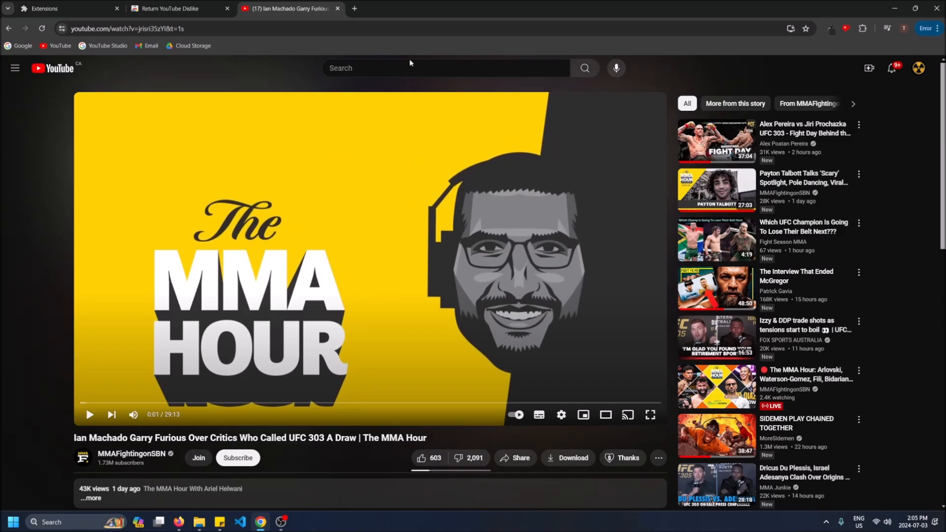
- Search 'youtube rewind 2018' and open PewDiePie's 'but it's actually good' video
text(youtube req)
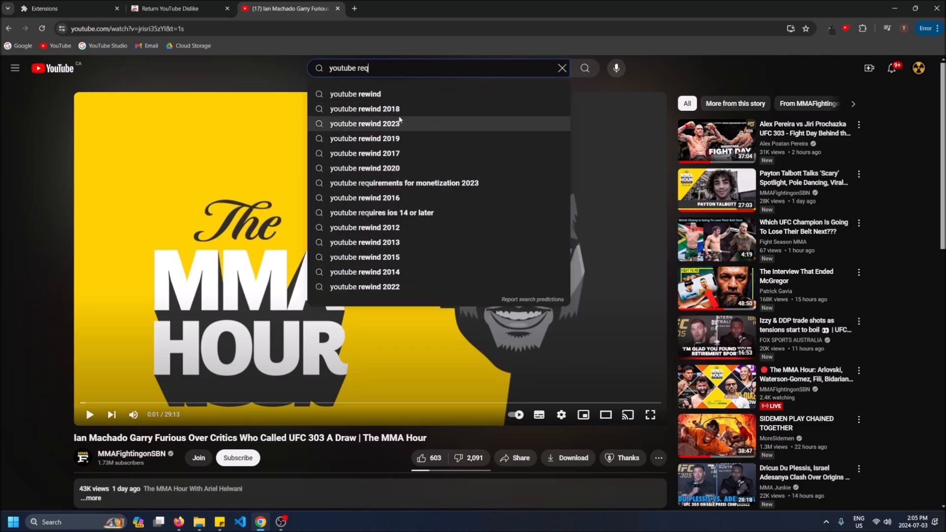
click(364, 110)
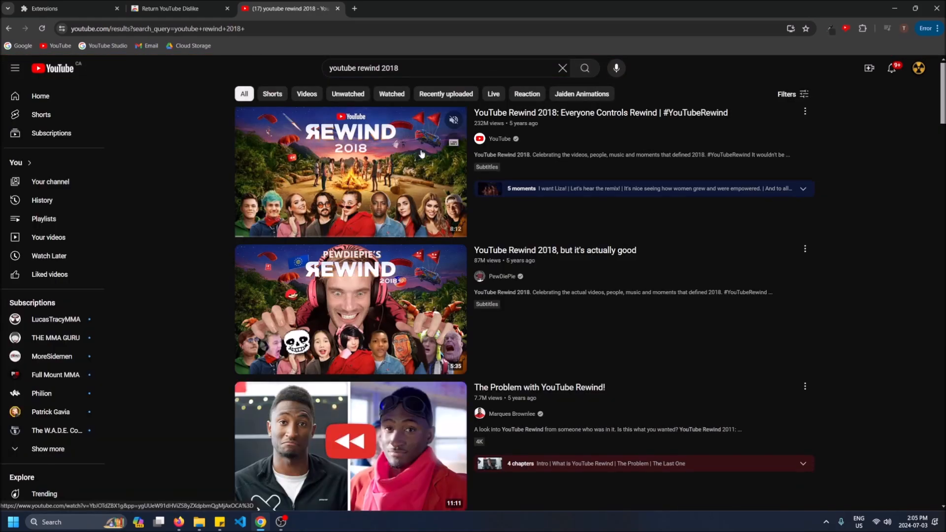
click(350, 308)
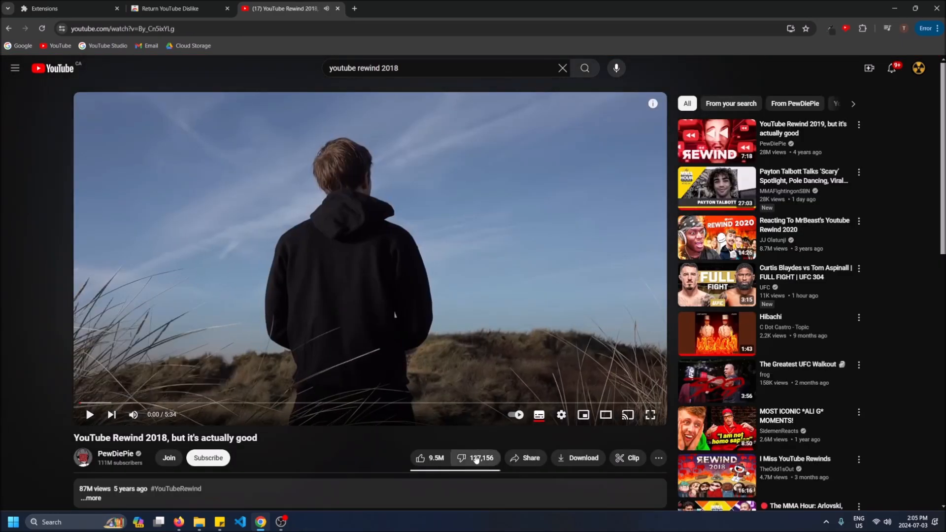
mouse_move(461, 458)
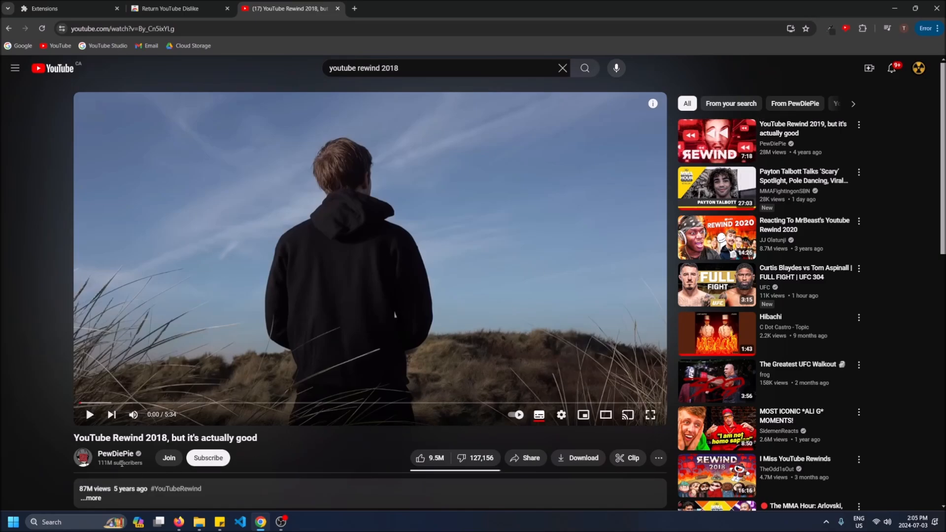
mouse_move(469, 485)
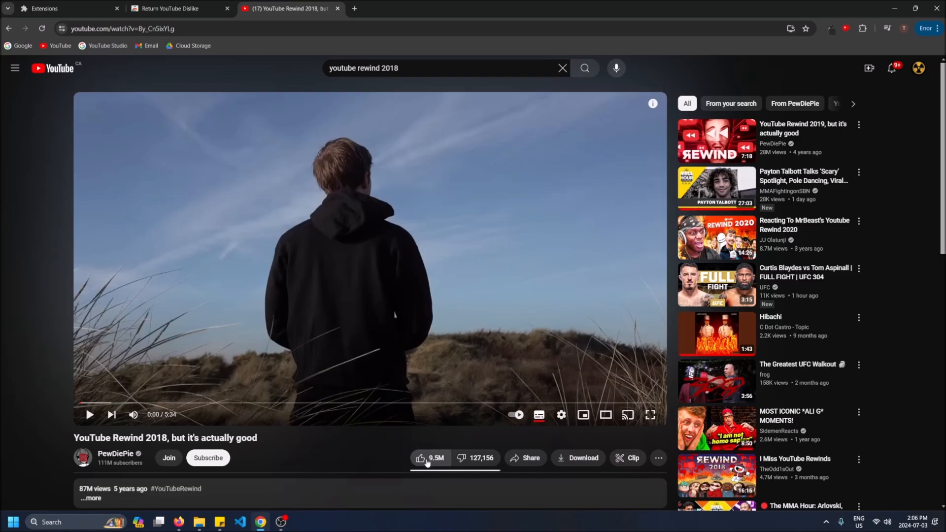
mouse_move(425, 460)
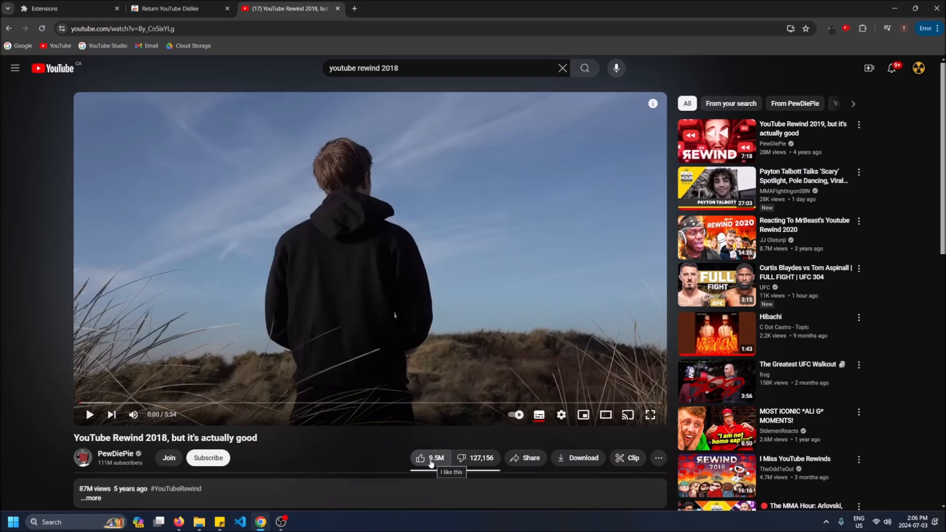
mouse_move(498, 468)
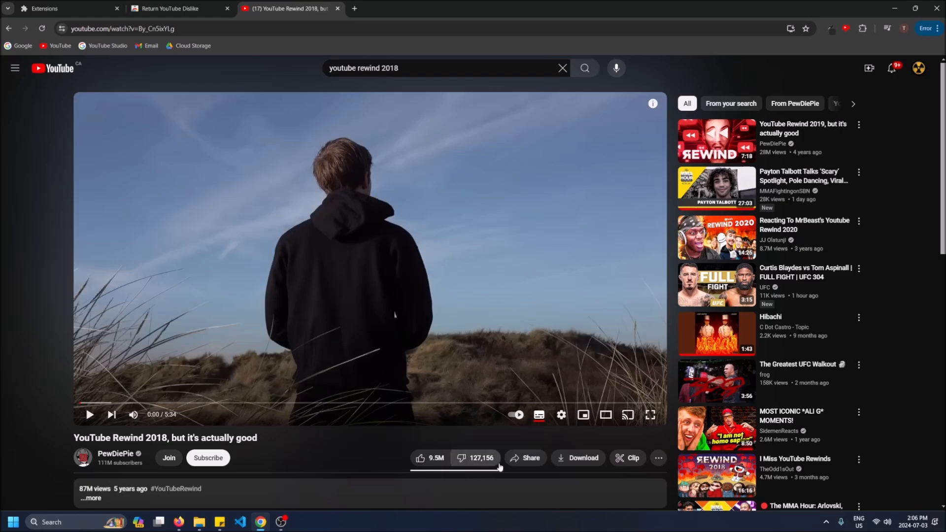
mouse_move(349, 418)
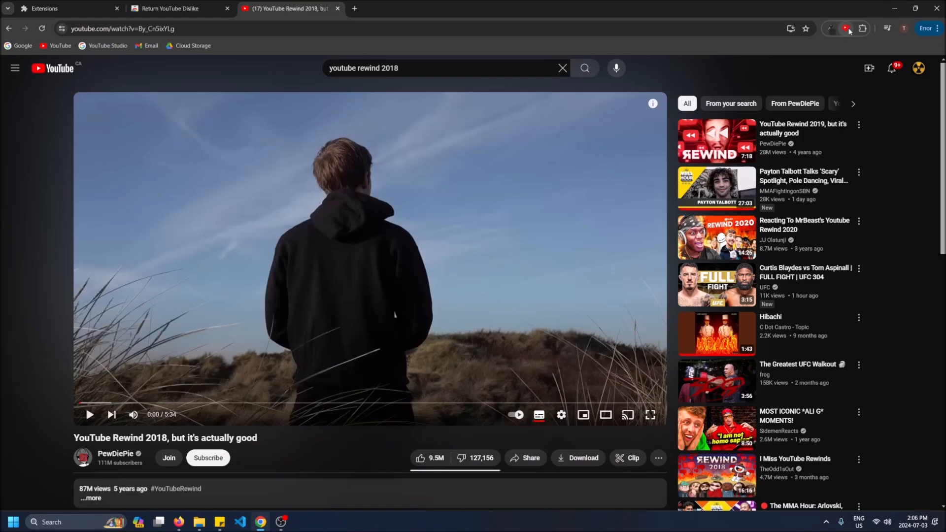
- Open the Return YouTube Dislike toolbar popup and its gear settings over the Rewind video
click(847, 28)
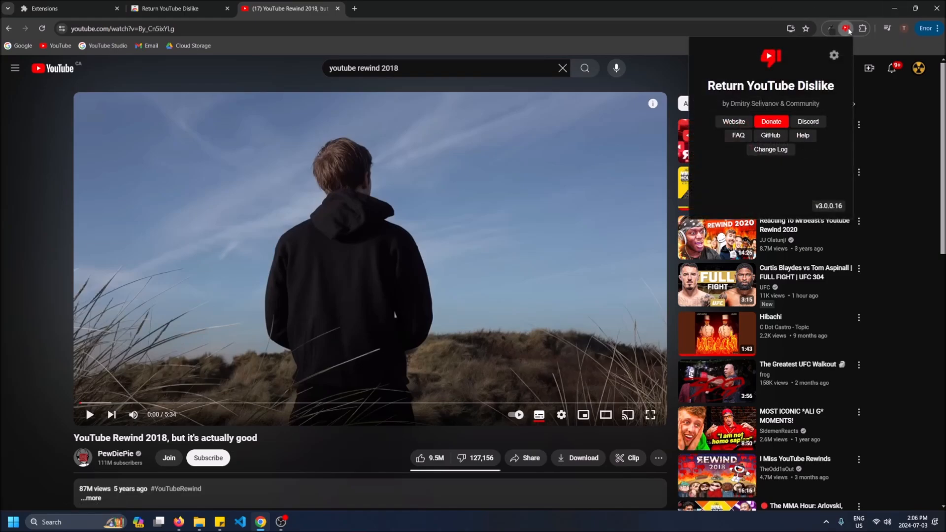
click(833, 55)
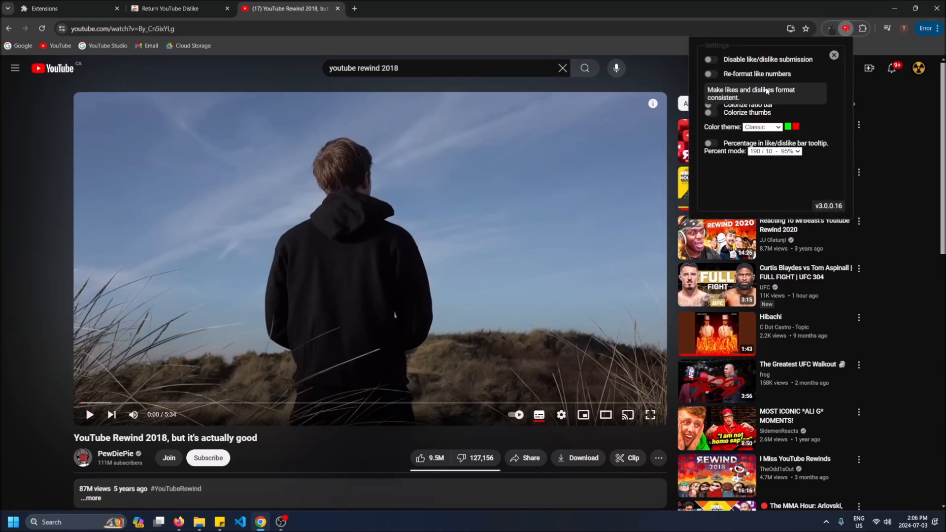